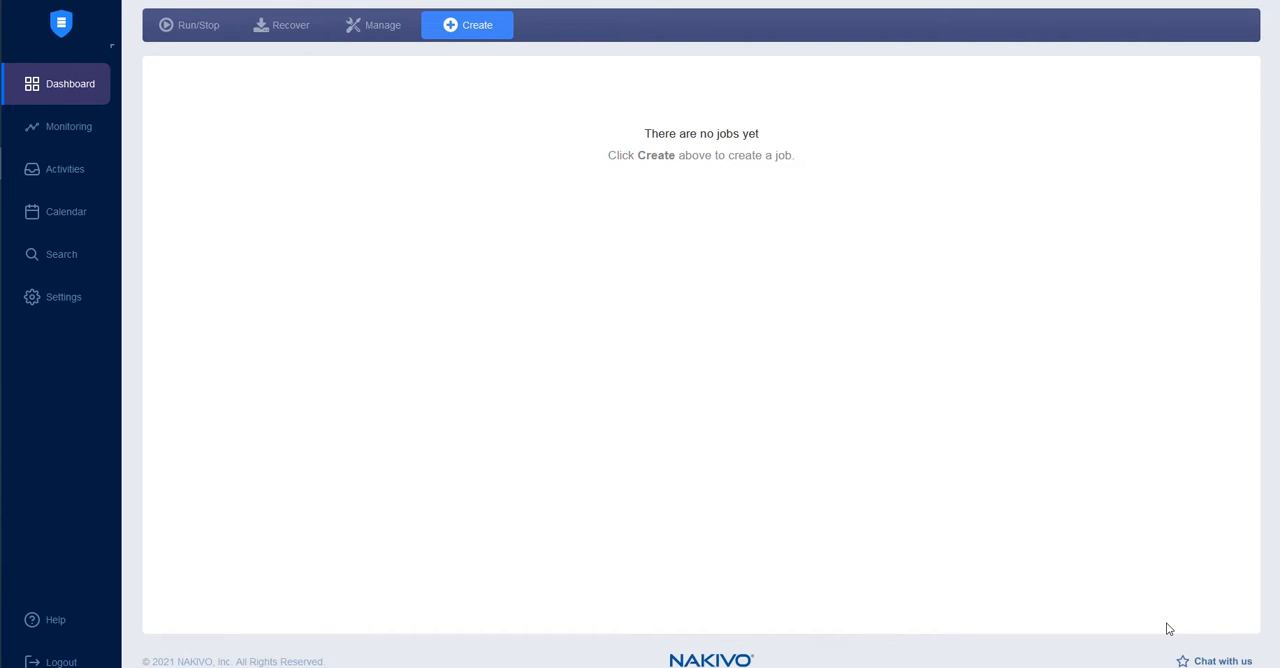
{"action": "mouse_move", "coordinate": [17, 514]}
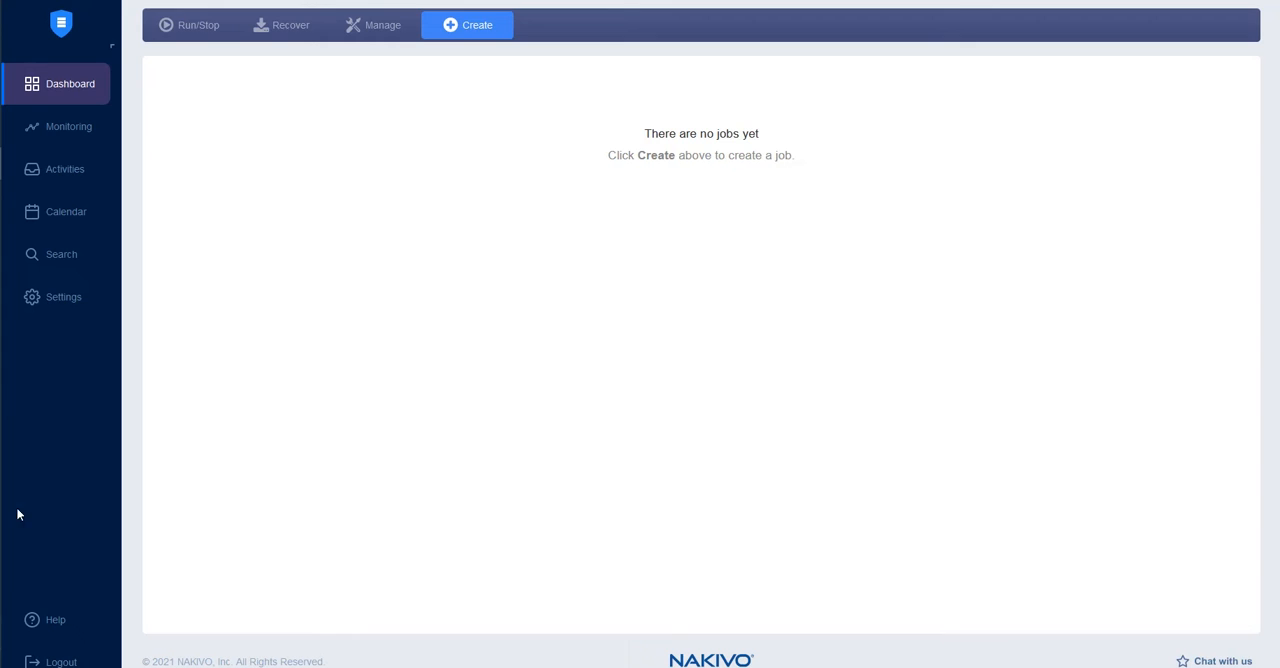
Step: Open the Repositories section of Settings, which lists no backup repositories yet
{"action": "left_click", "coordinate": [63, 297]}
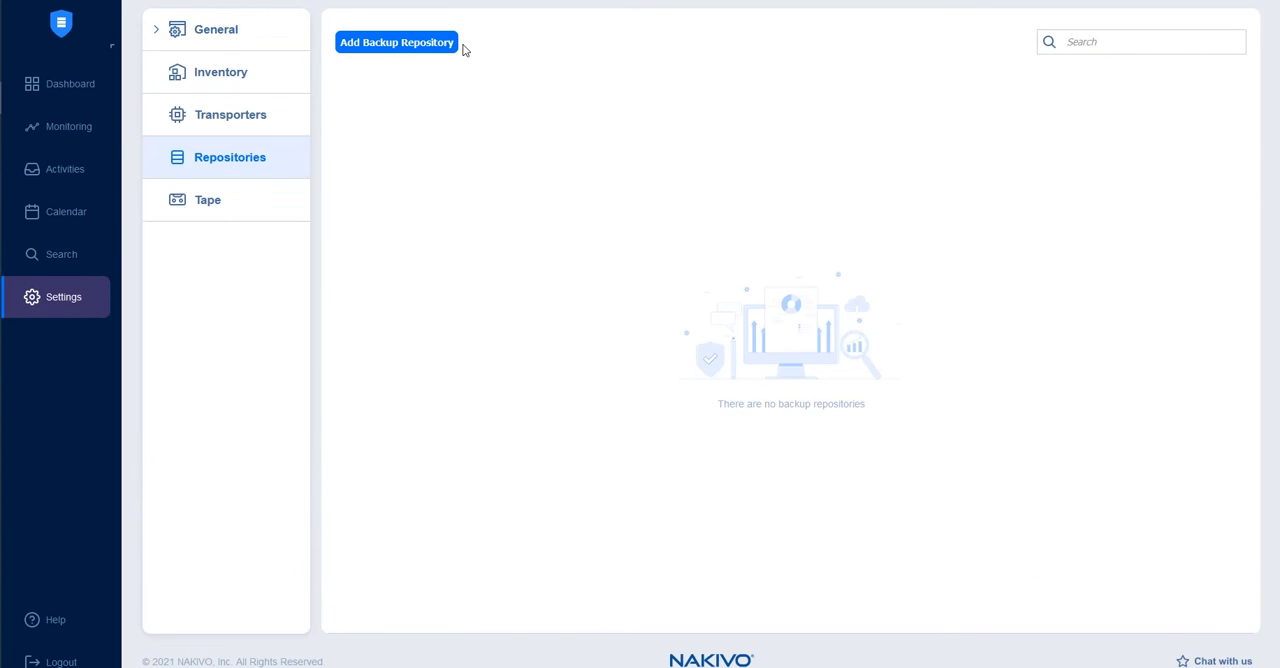
Step: Start creating a new Local Folder backup repository from Add Backup Repository
{"action": "left_click", "coordinate": [396, 42]}
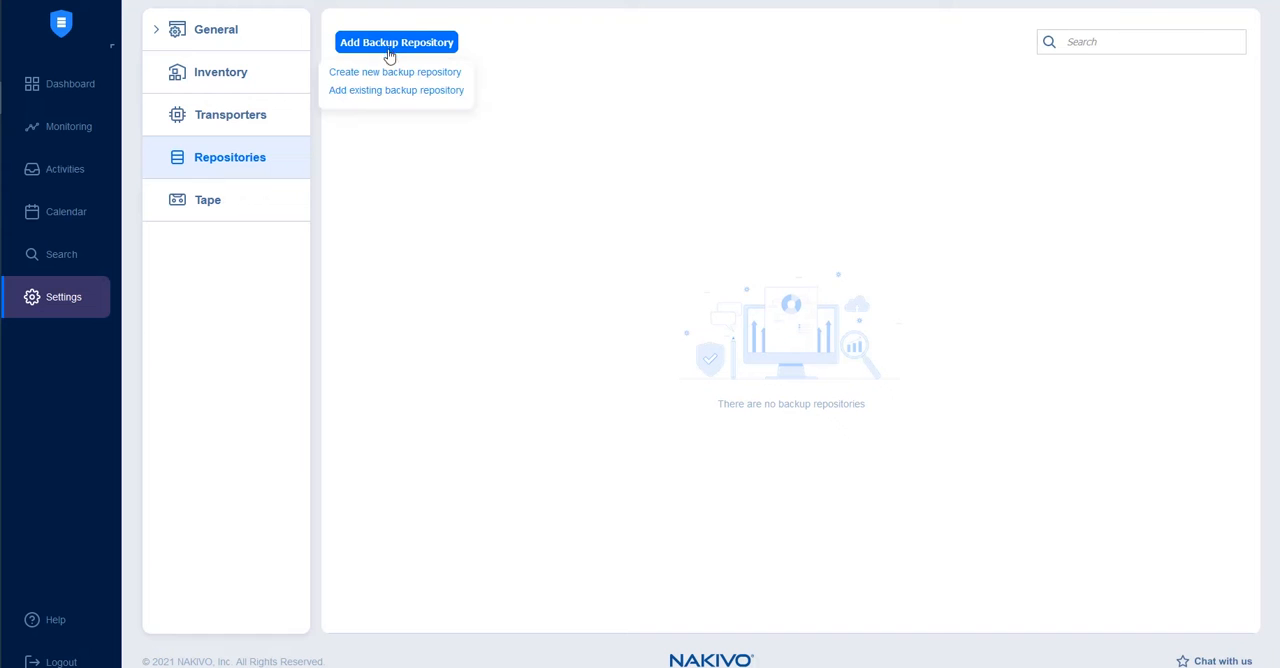
{"action": "left_click", "coordinate": [394, 71]}
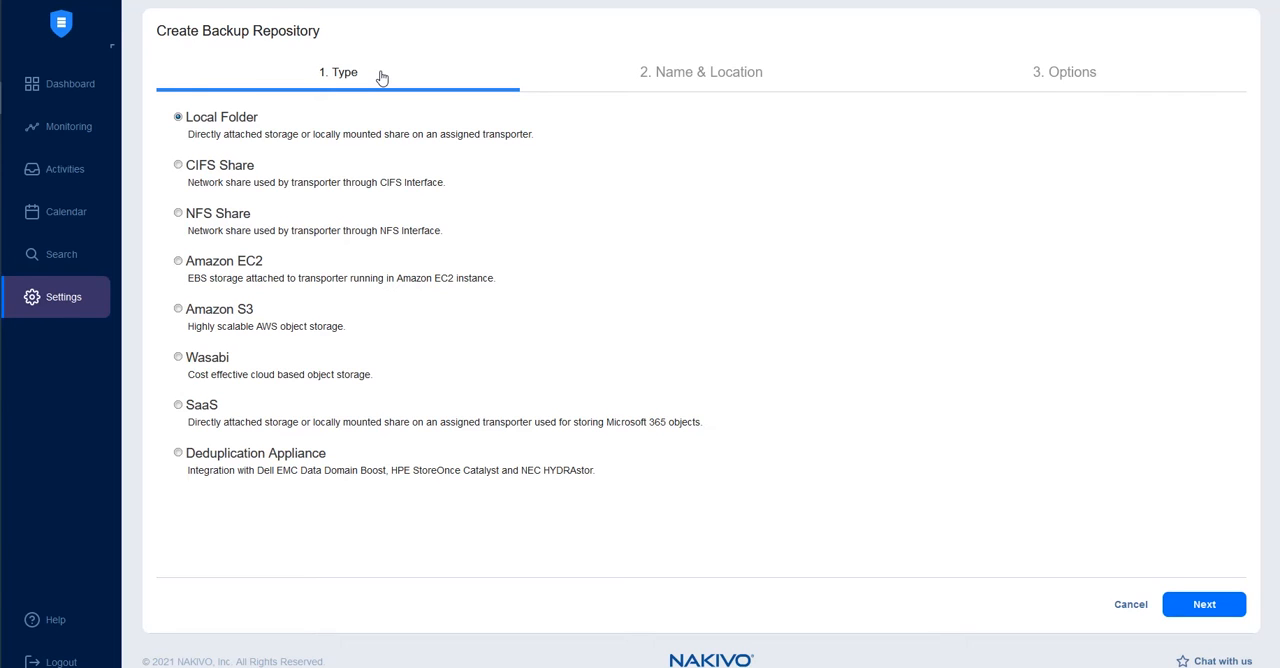
{"action": "mouse_move", "coordinate": [271, 112]}
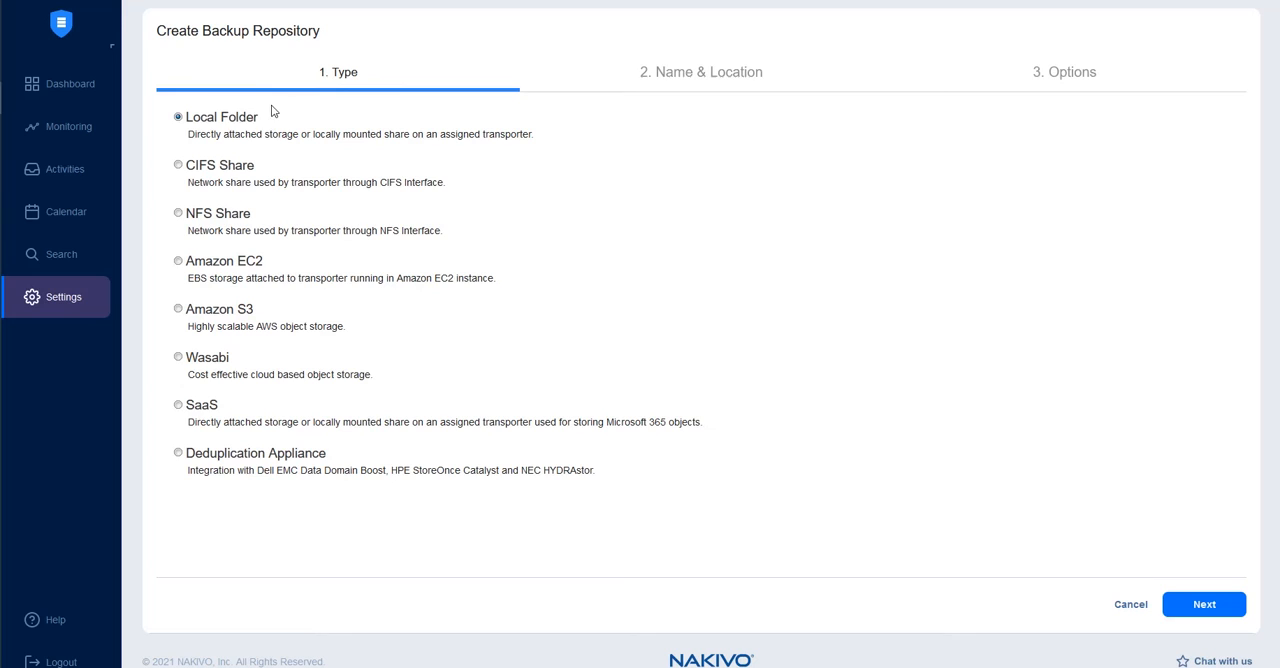
{"action": "mouse_move", "coordinate": [1108, 445]}
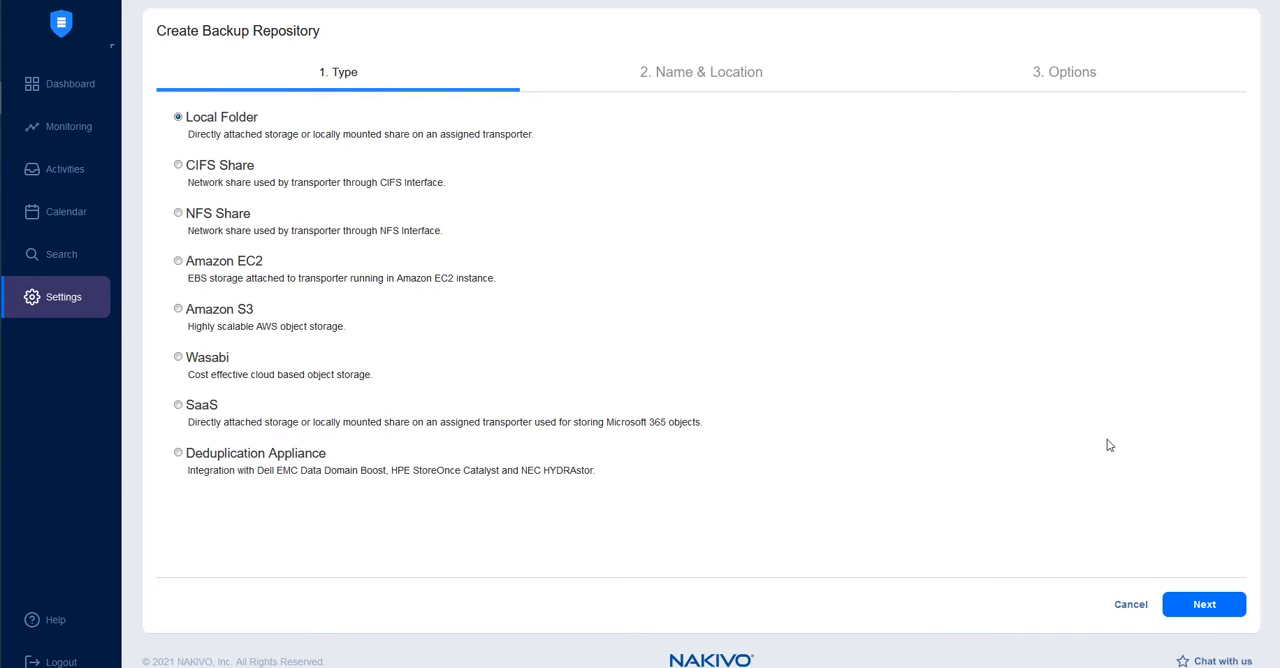
{"action": "mouse_move", "coordinate": [1100, 442]}
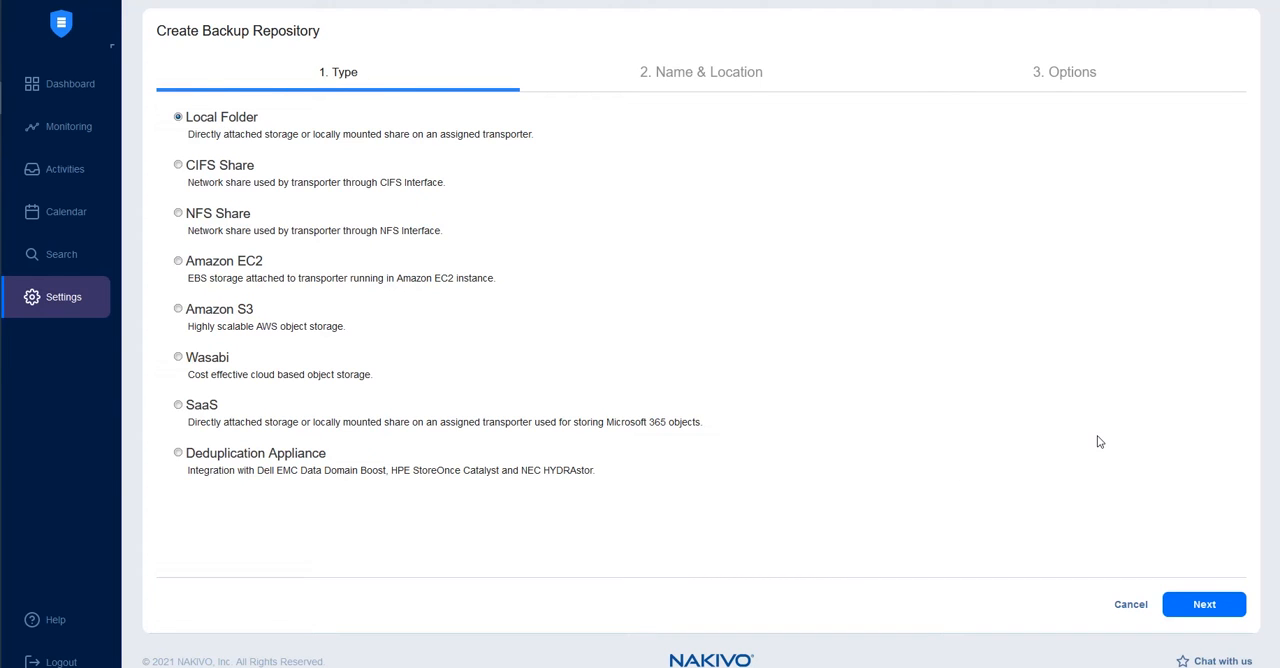
Step: Name the repository 'Demo Repo' with local folder path c:\install\nakivo
{"action": "left_click", "coordinate": [1204, 604]}
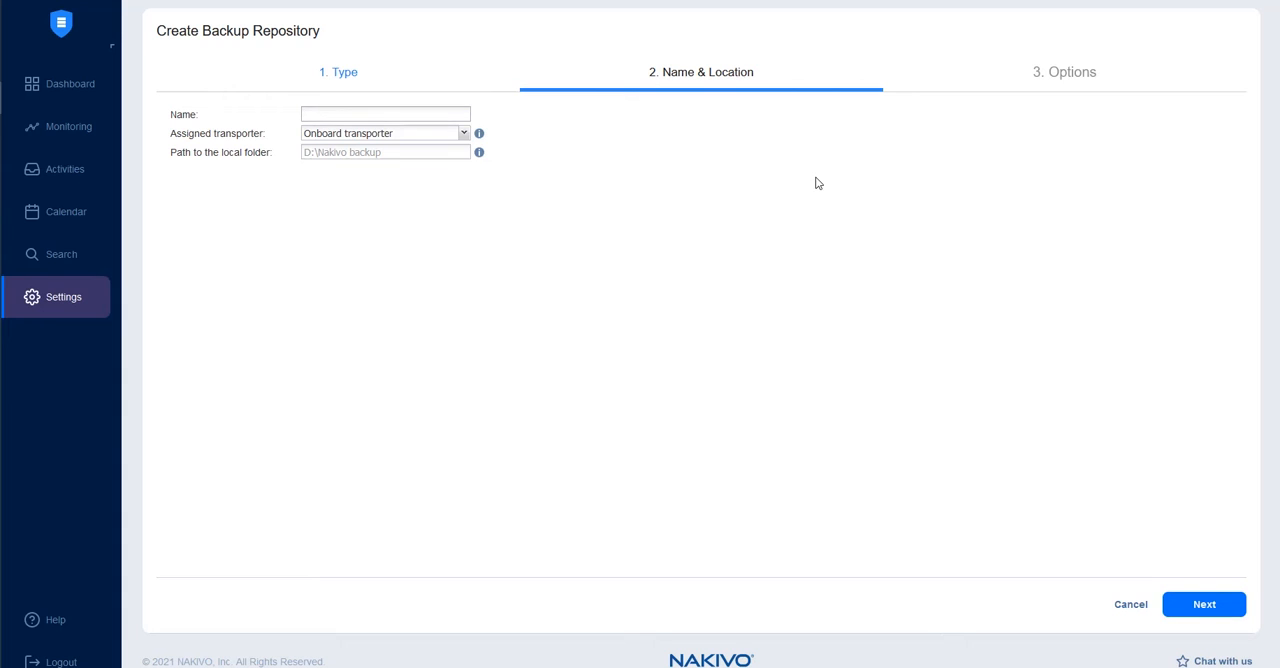
{"action": "type", "text": "D"}
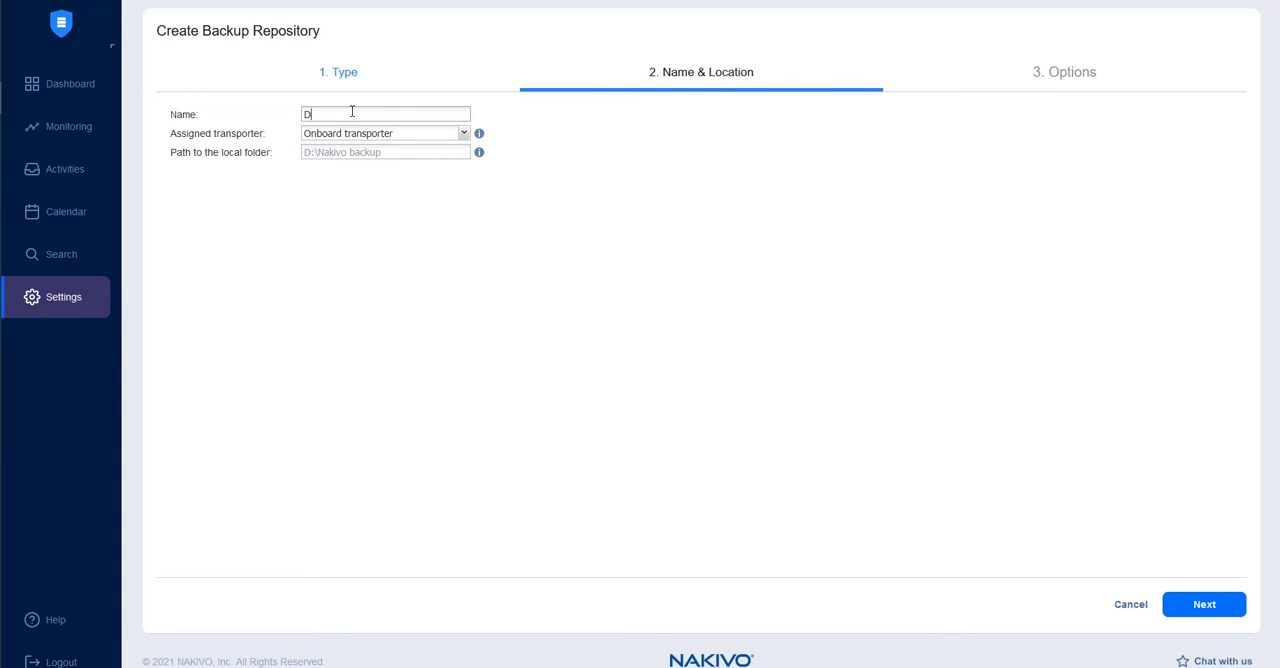
{"action": "type", "text": "emo Repo"}
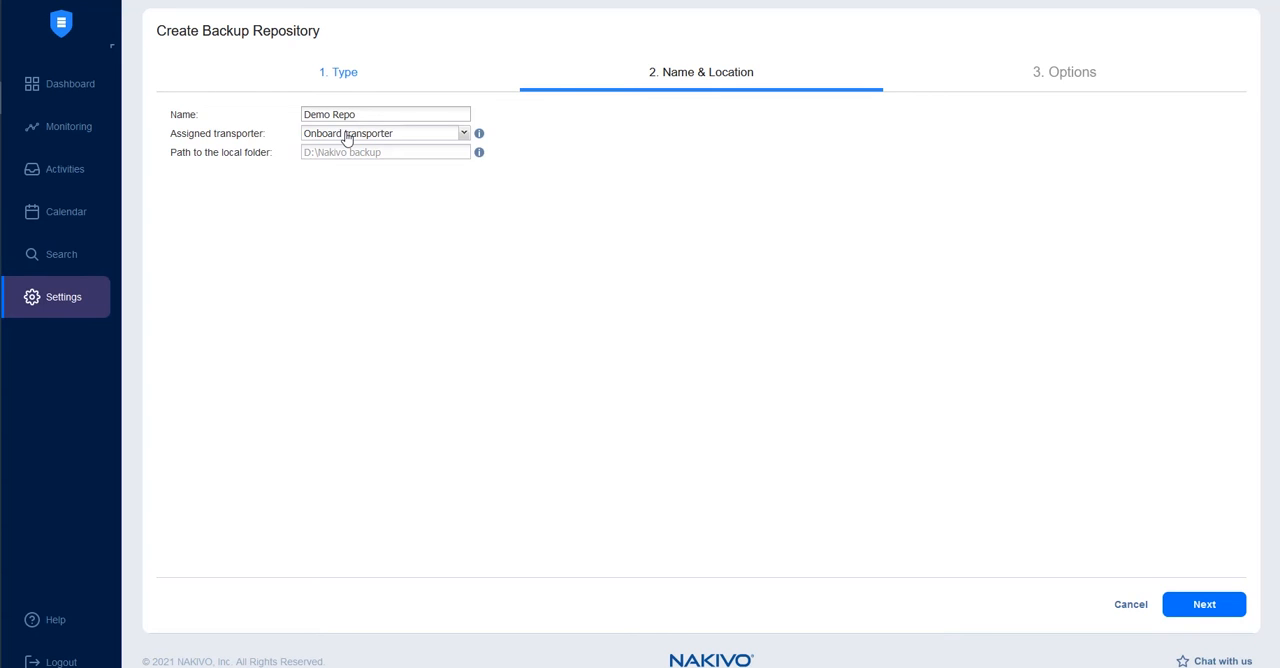
{"action": "left_click", "coordinate": [385, 151]}
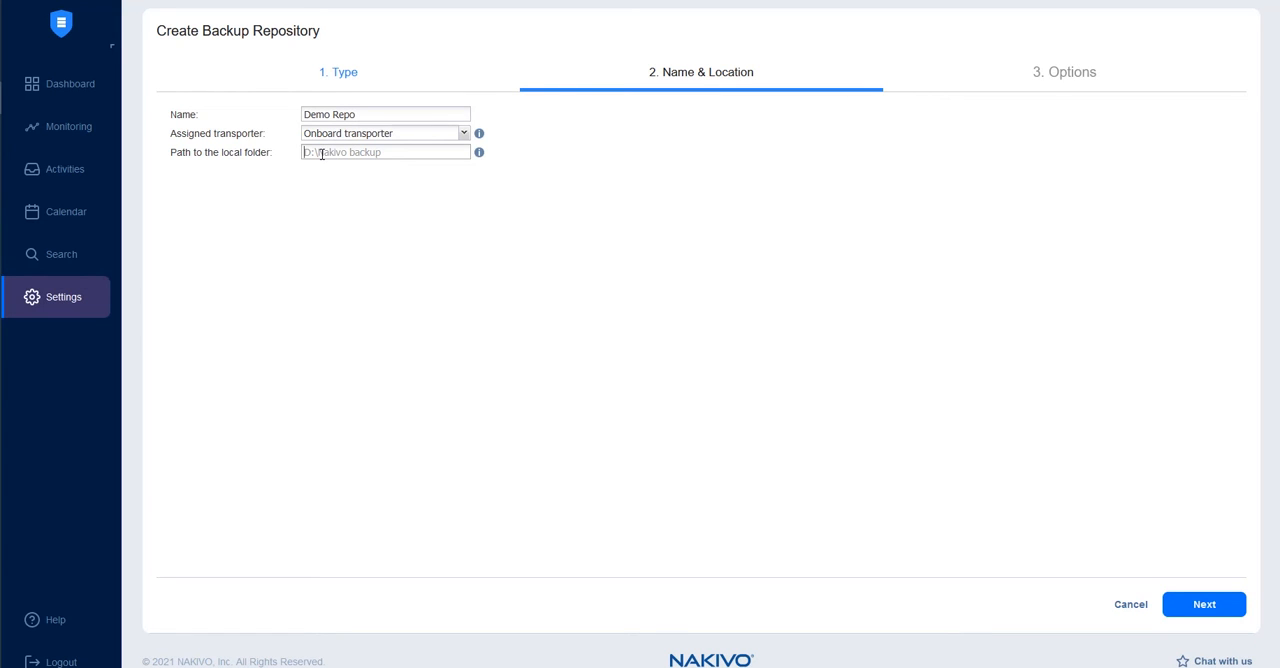
{"action": "type", "text": "c:\\install\\nakivo"}
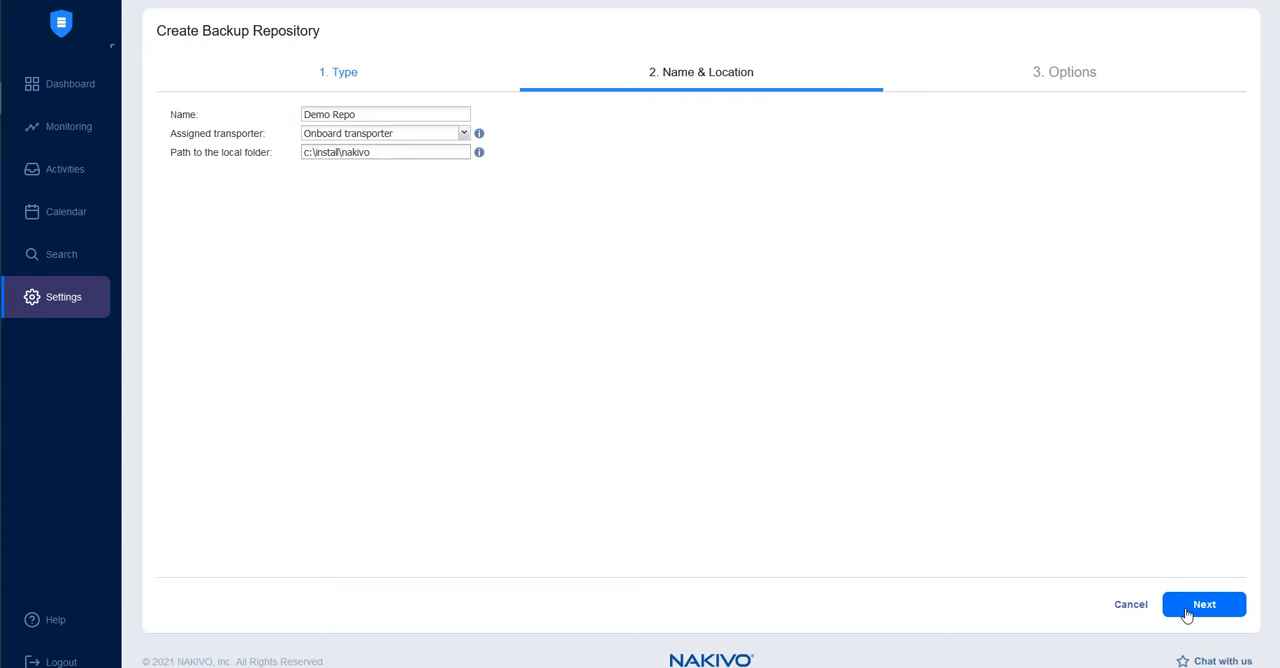
{"action": "left_click", "coordinate": [1204, 604]}
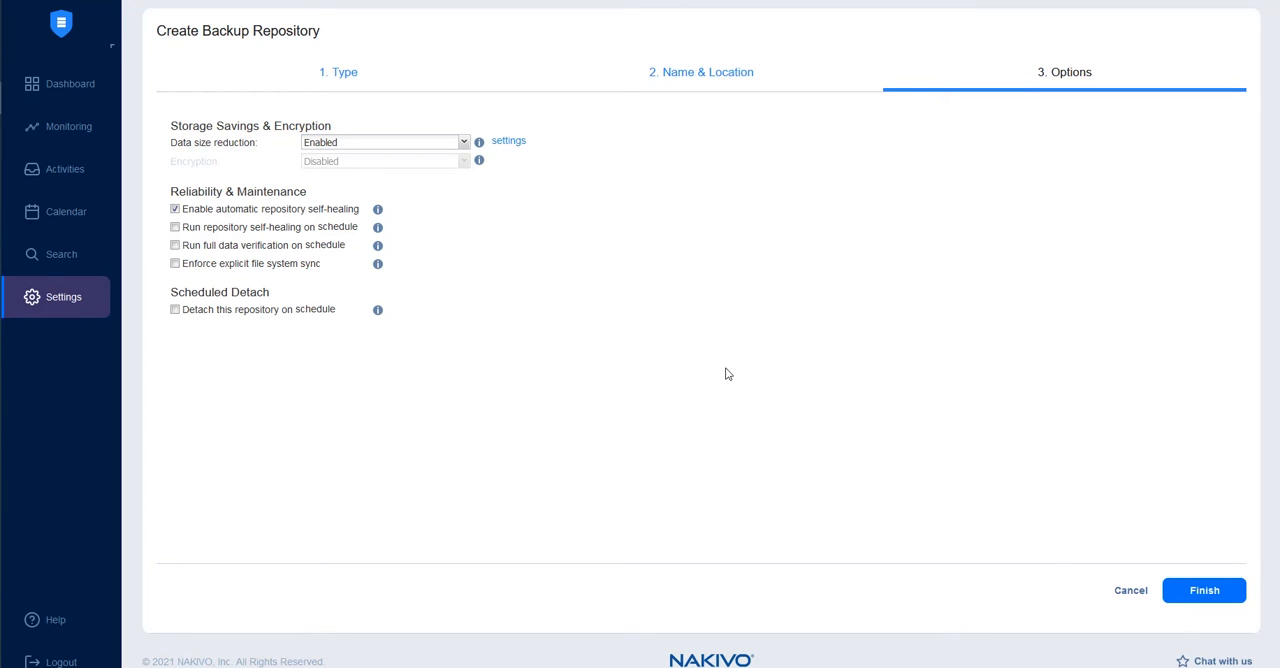
{"action": "mouse_move", "coordinate": [508, 141]}
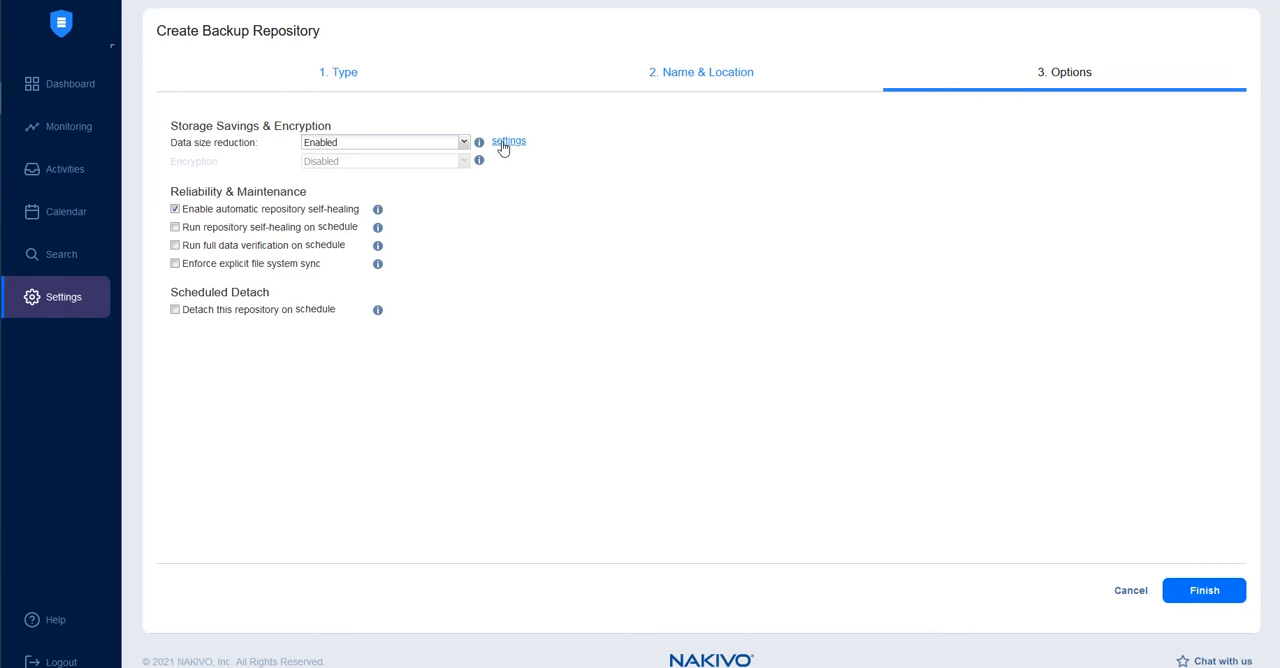
{"action": "left_click", "coordinate": [508, 141]}
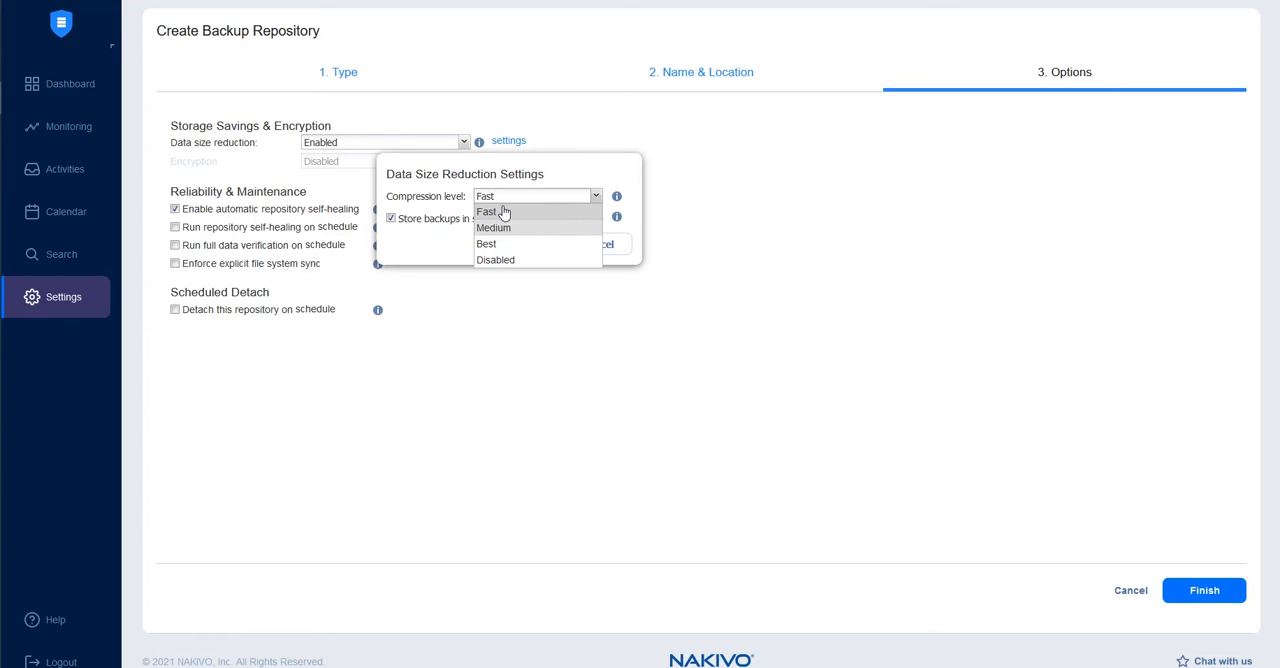
{"action": "left_click", "coordinate": [486, 211]}
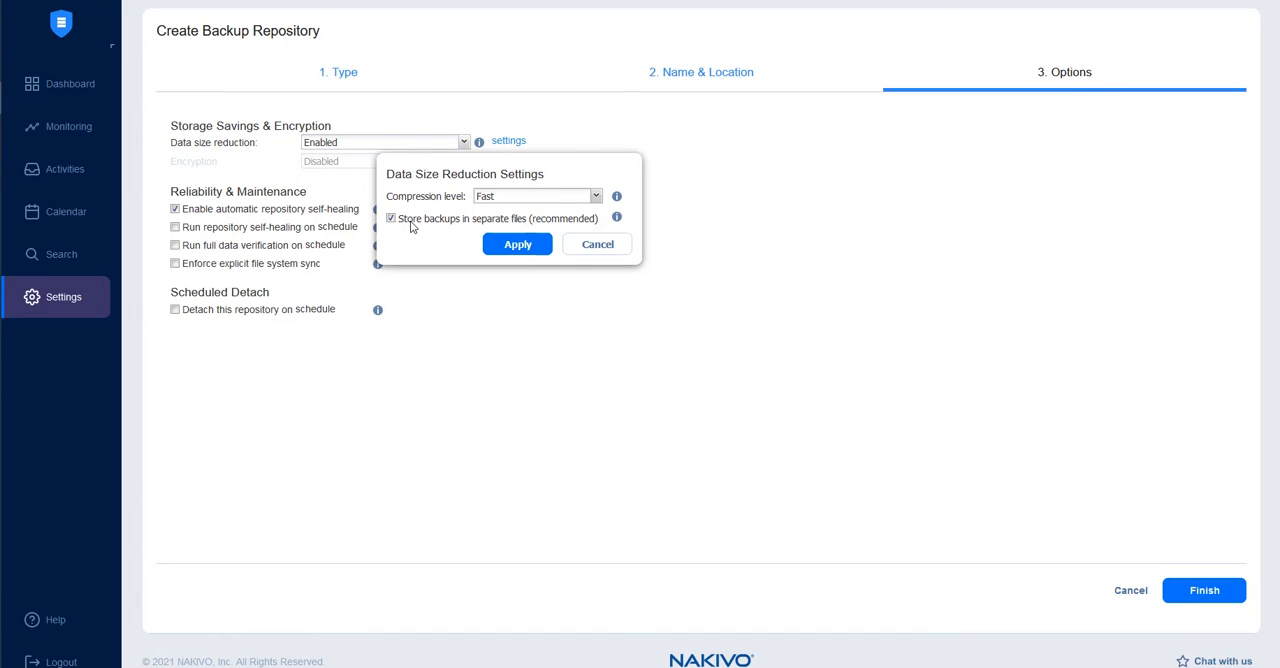
{"action": "left_click", "coordinate": [390, 218]}
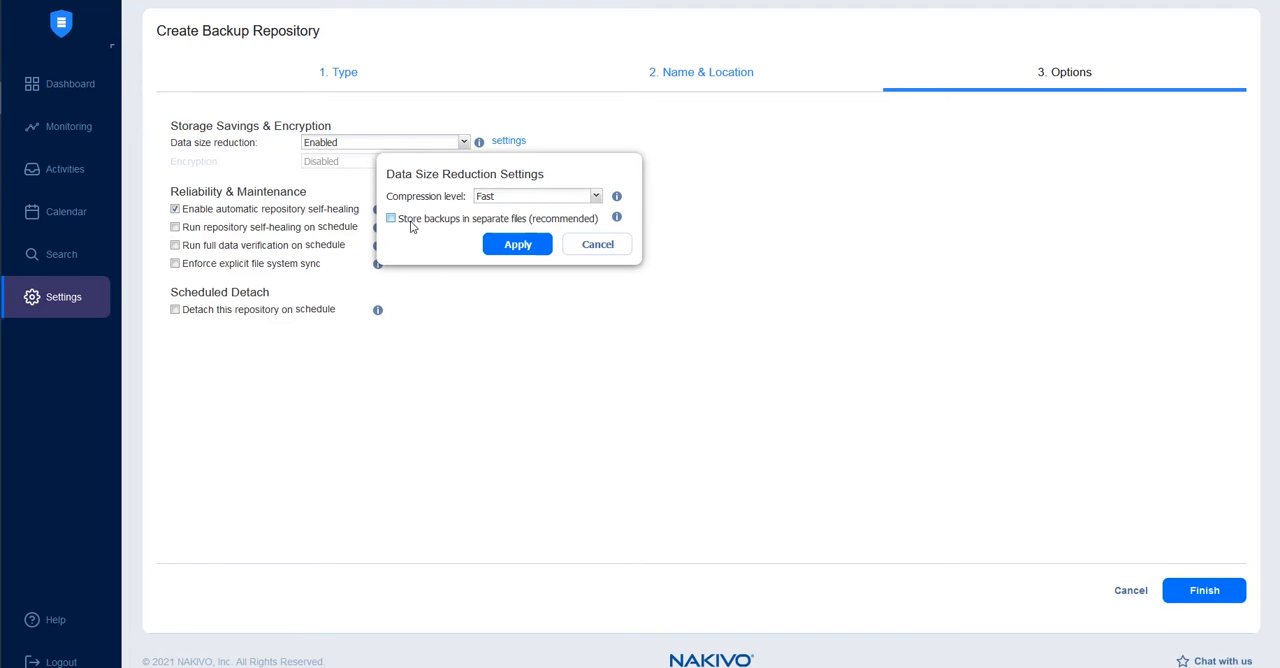
{"action": "left_click", "coordinate": [390, 218]}
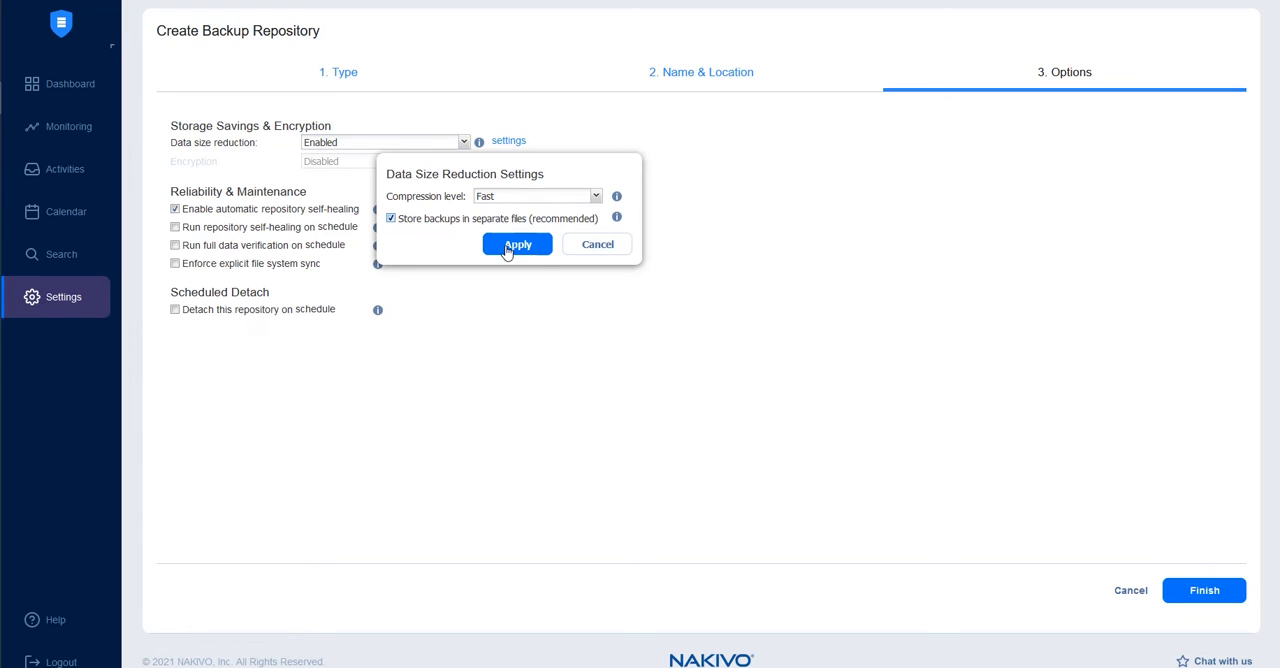
{"action": "left_click", "coordinate": [517, 244]}
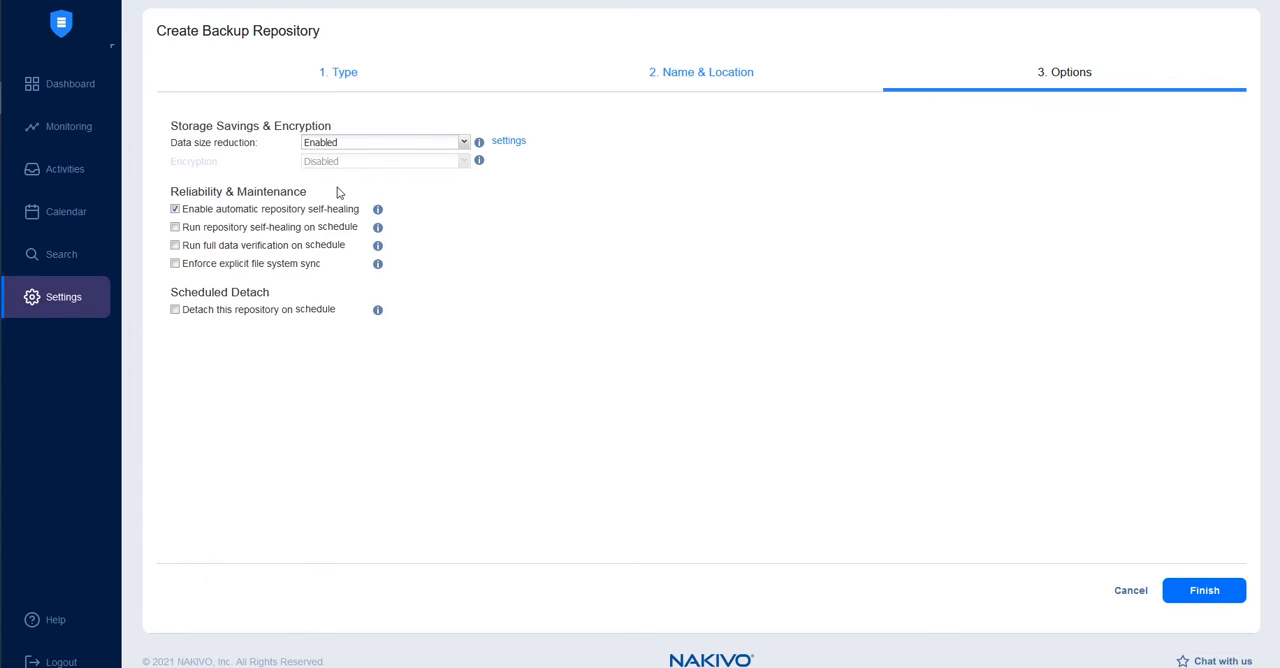
{"action": "mouse_move", "coordinate": [278, 188]}
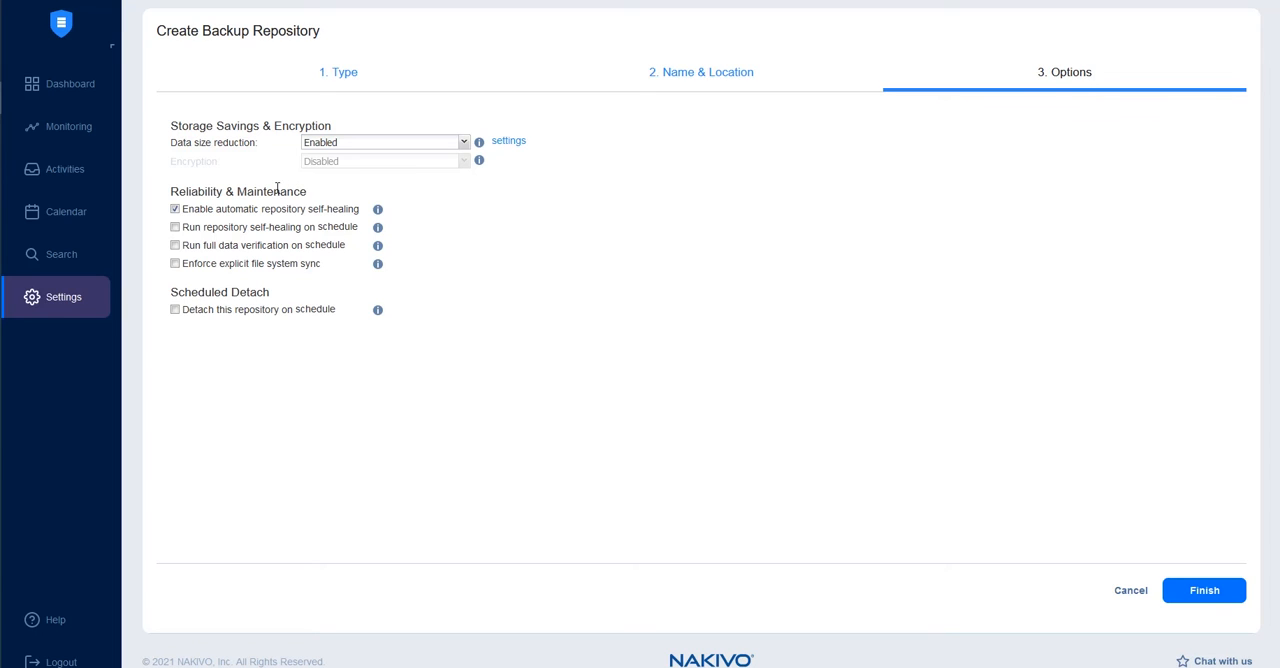
{"action": "mouse_move", "coordinate": [205, 190]}
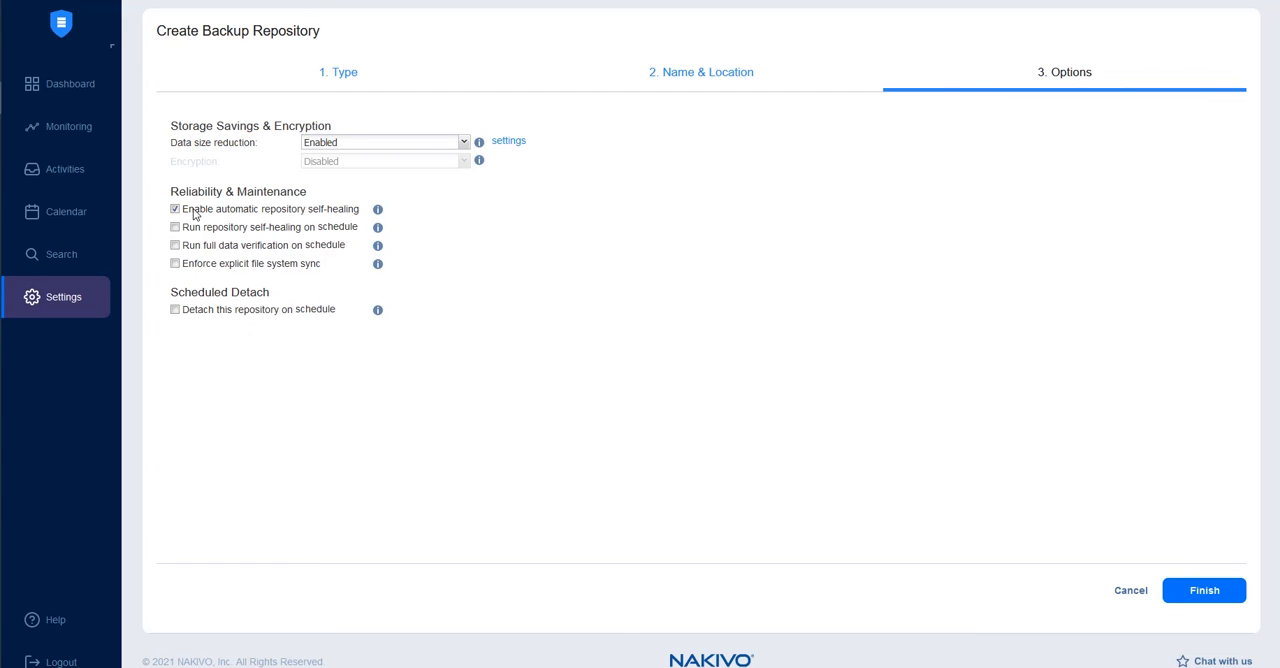
{"action": "mouse_move", "coordinate": [252, 252]}
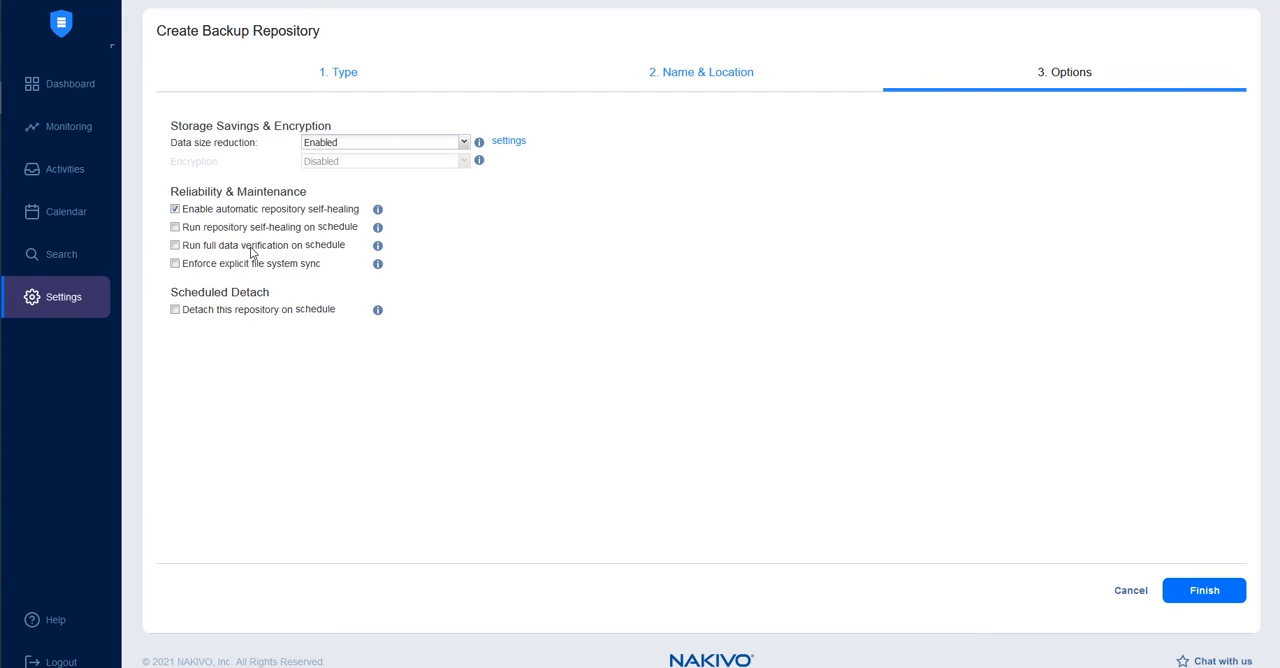
{"action": "mouse_move", "coordinate": [268, 256]}
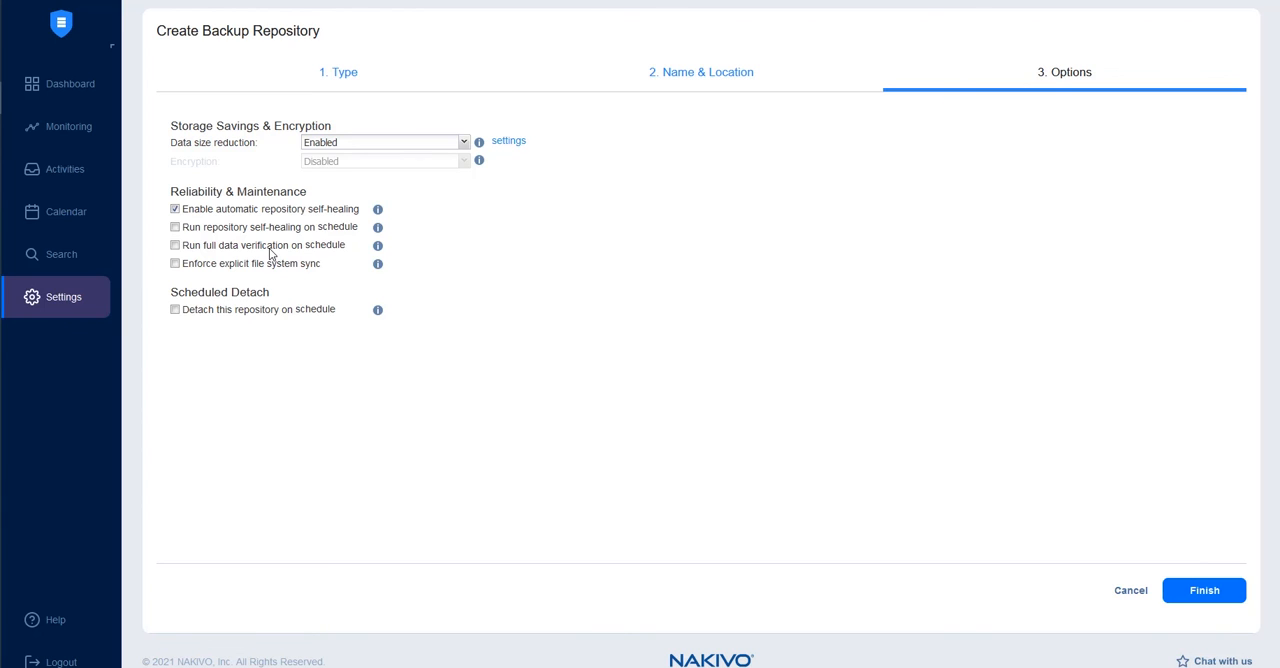
{"action": "mouse_move", "coordinate": [222, 294]}
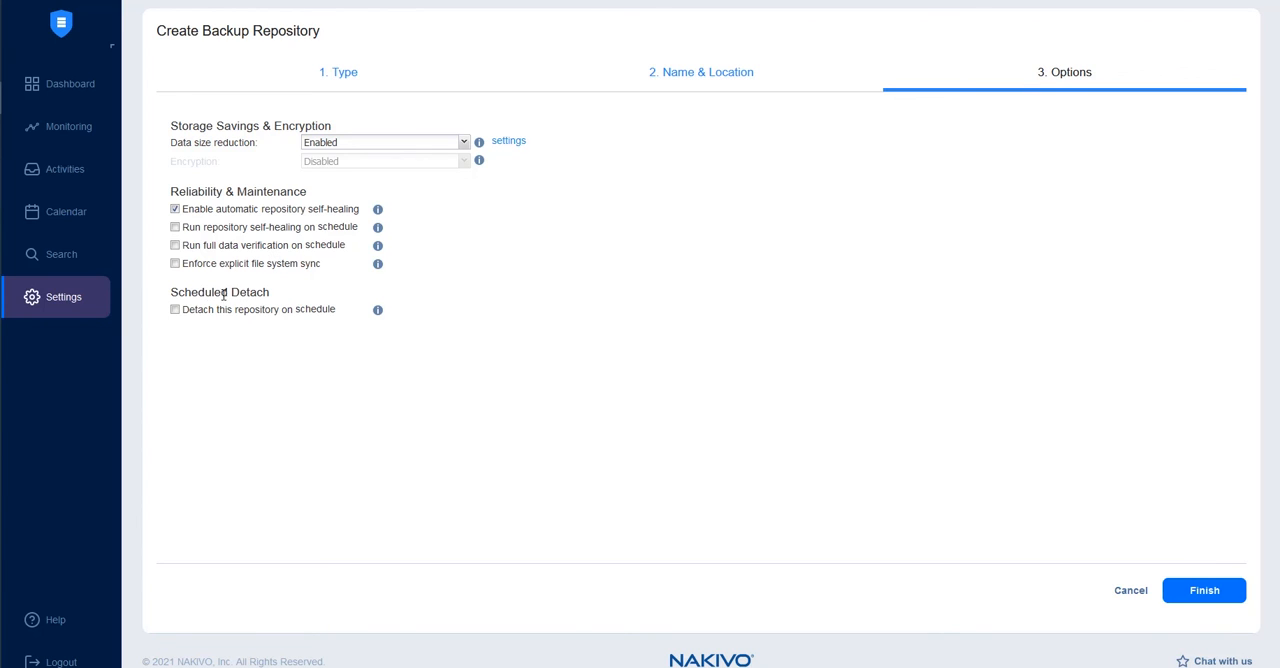
{"action": "mouse_move", "coordinate": [270, 294]}
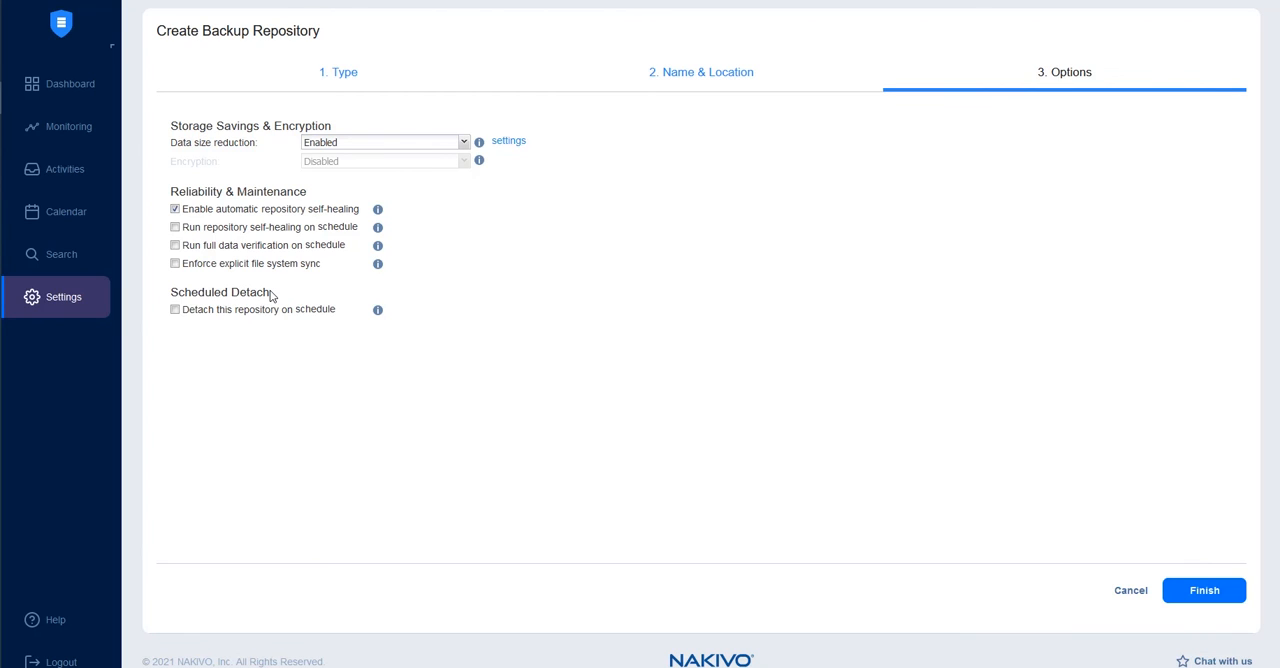
{"action": "mouse_move", "coordinate": [271, 297]}
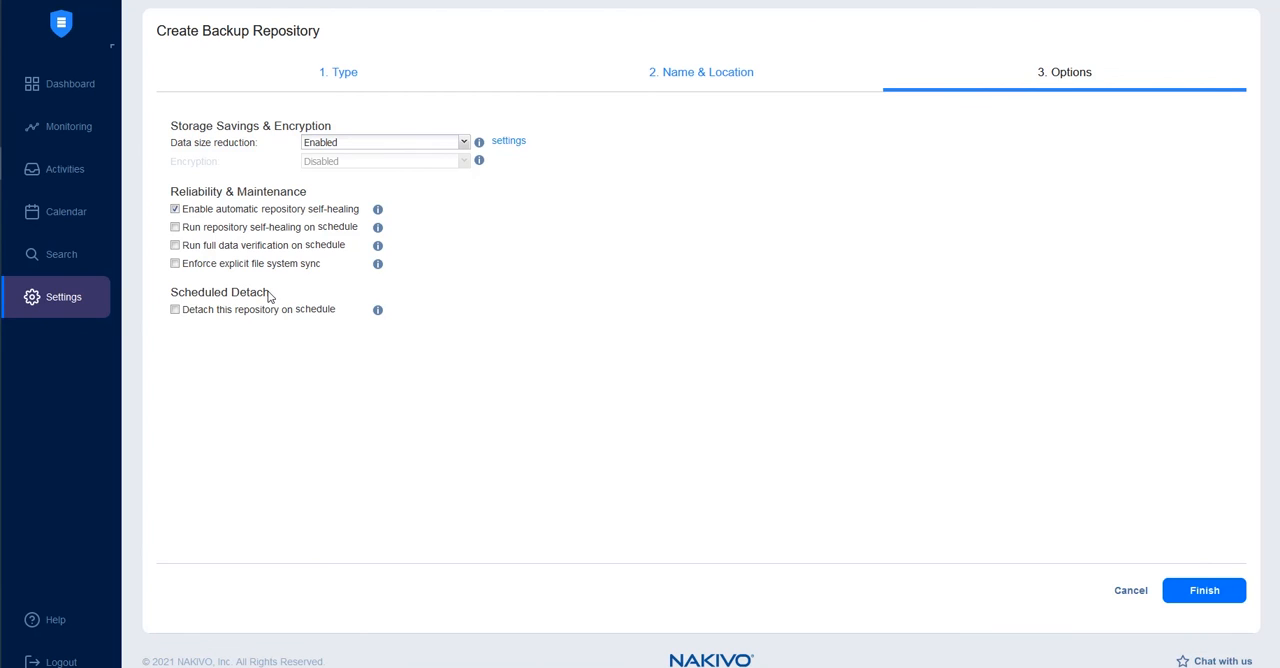
Step: Accept the default repository options and finish creating Demo Repo
{"action": "left_click", "coordinate": [1204, 590]}
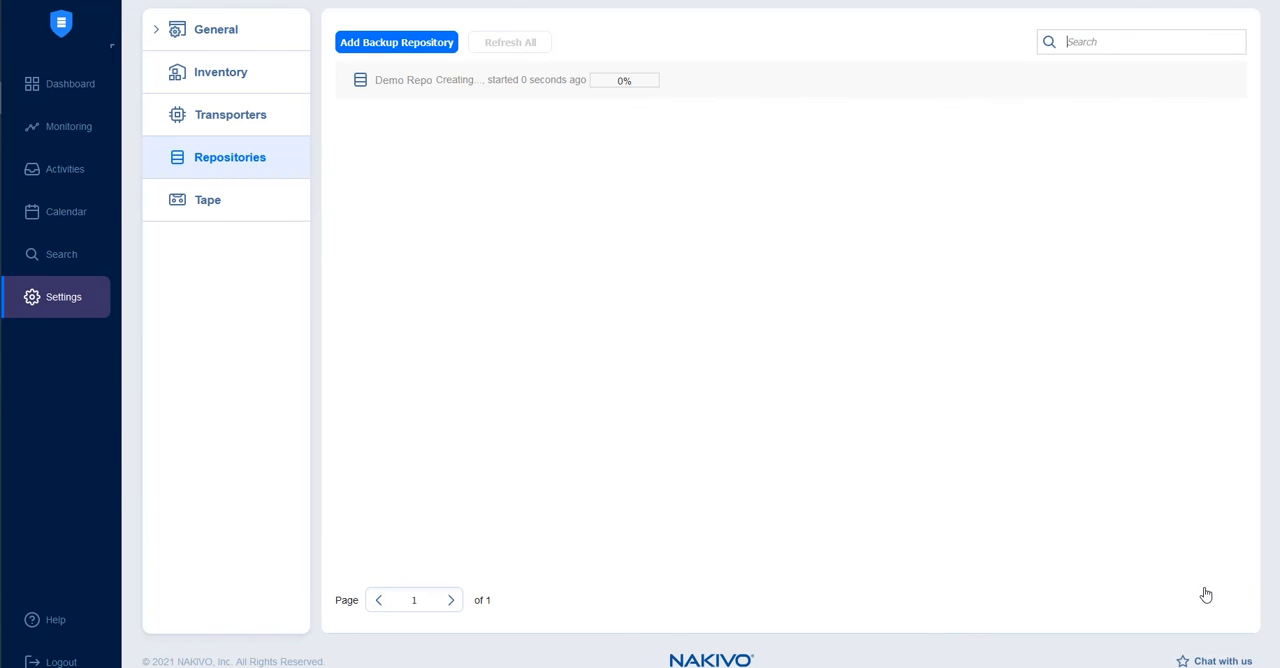